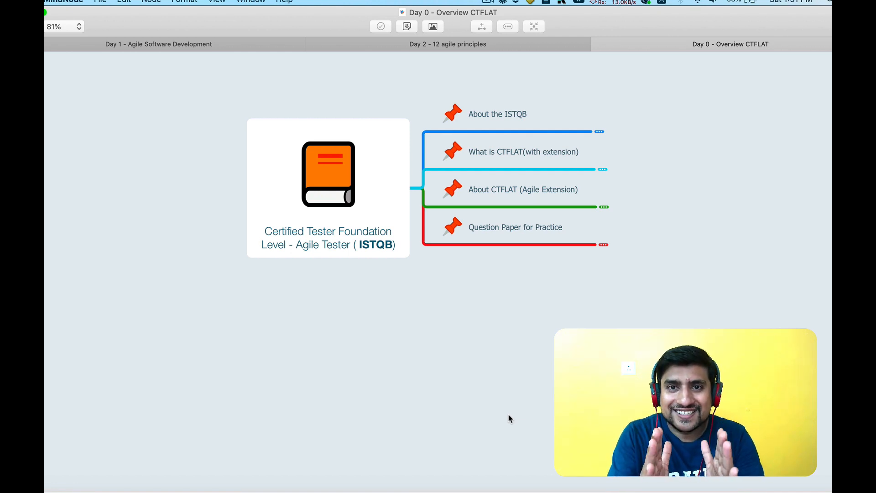
mouse_move(620, 167)
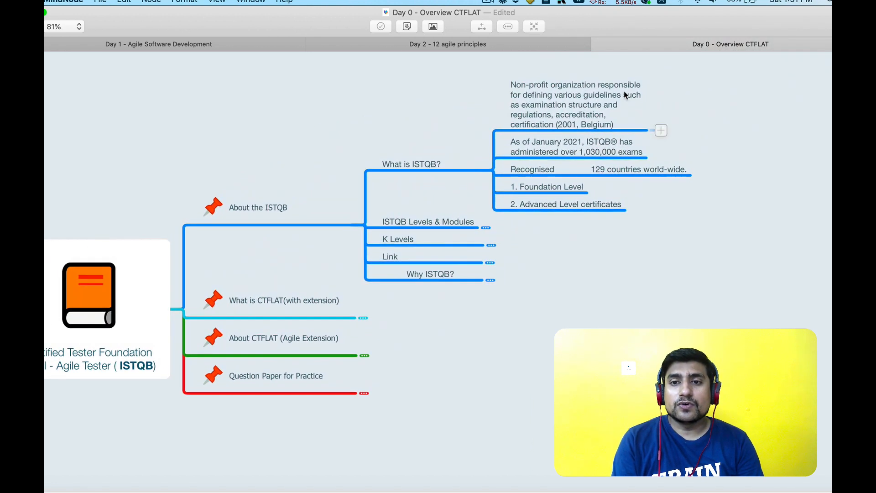
click(574, 104)
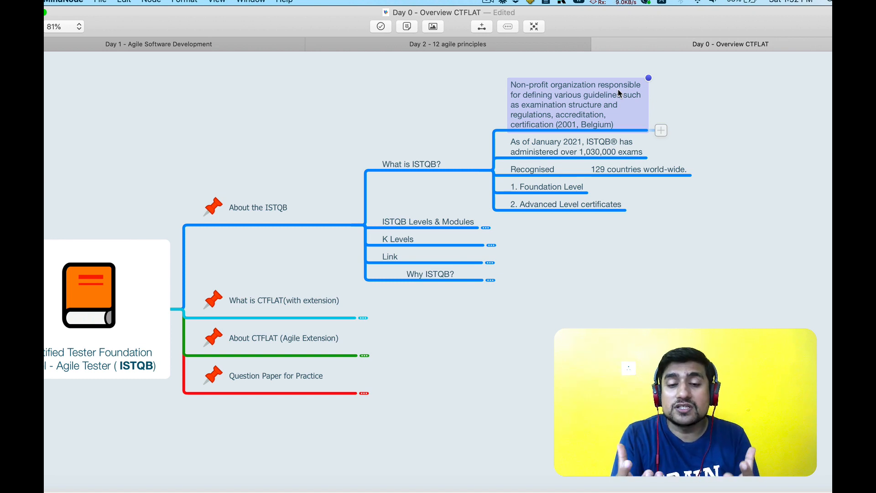
click(429, 273)
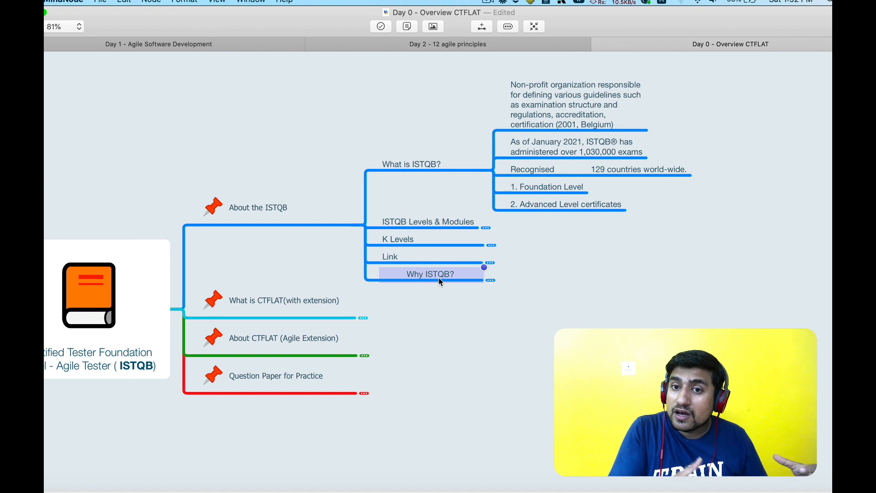
click(576, 146)
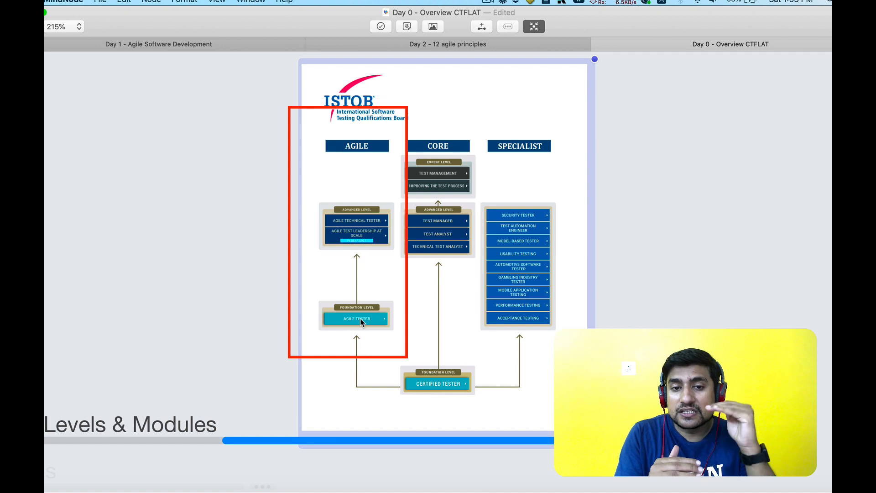
mouse_move(369, 315)
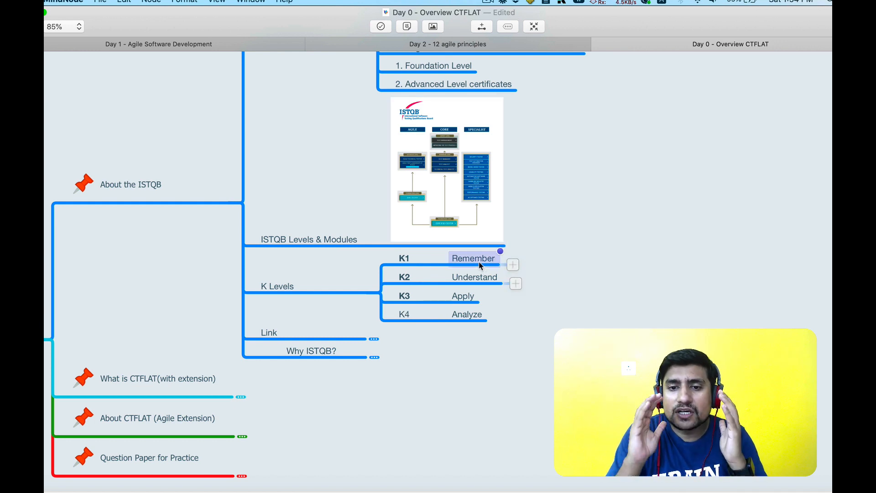
Step: Highlight the K1 Remember level and follow the istqb.org Agile Tester link into Chrome
click(462, 296)
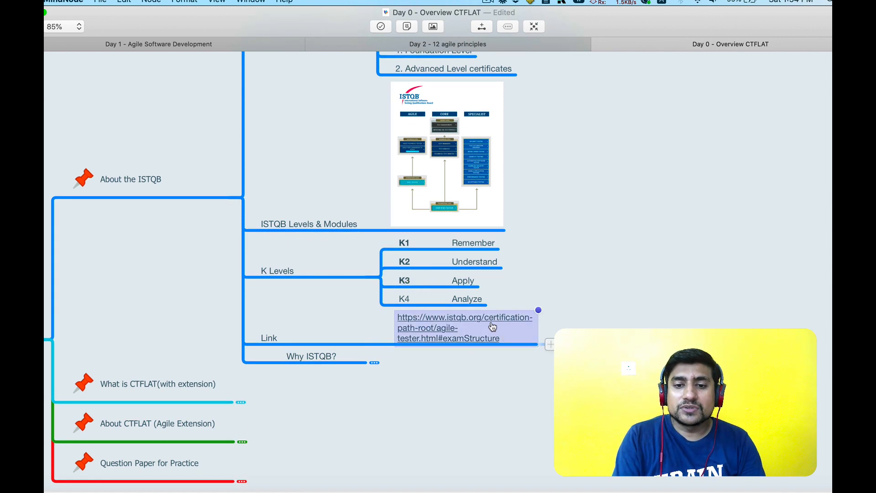
click(465, 327)
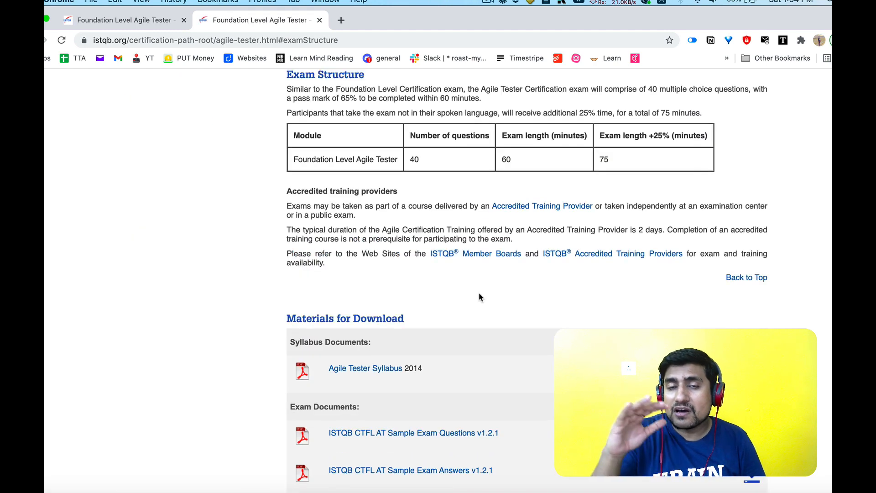
double_click(489, 230)
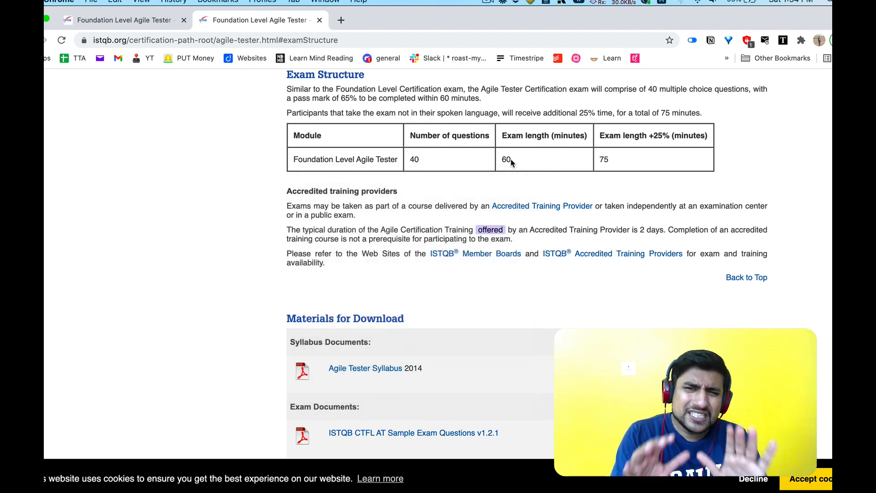
mouse_move(604, 158)
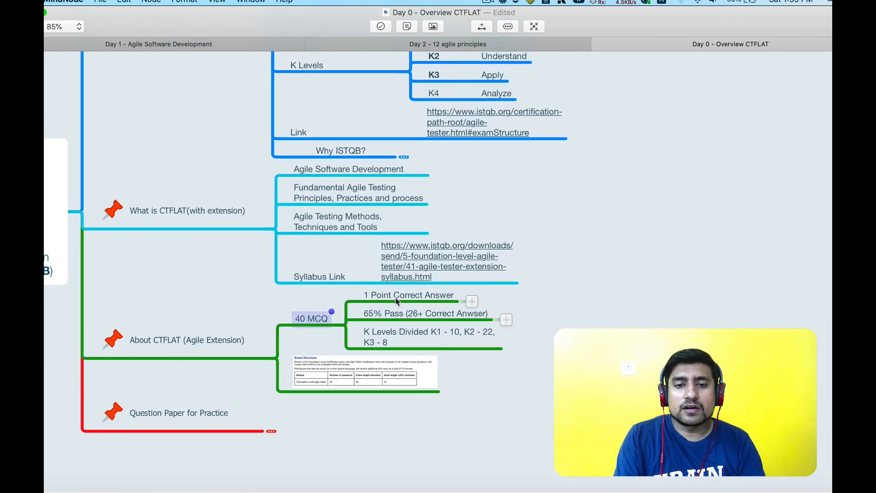
Step: Select the 40 MCQ exam node and its 65% pass-mark note under About CTFLAT
click(408, 295)
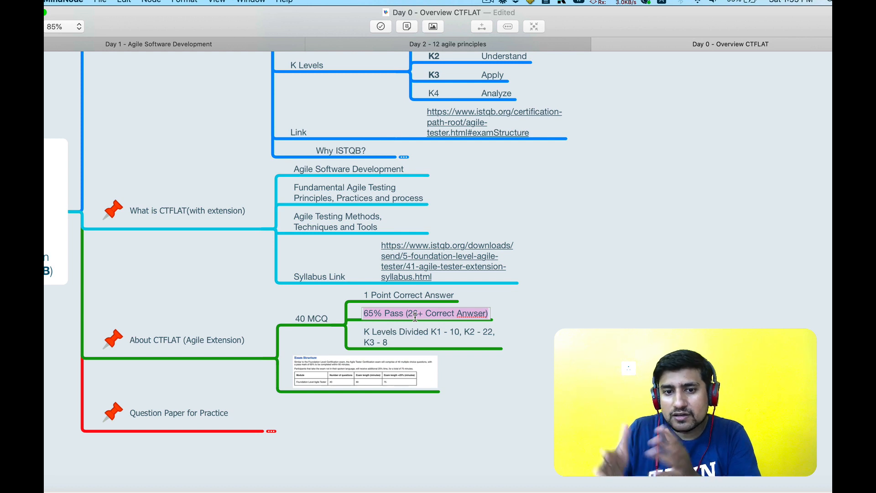
click(429, 336)
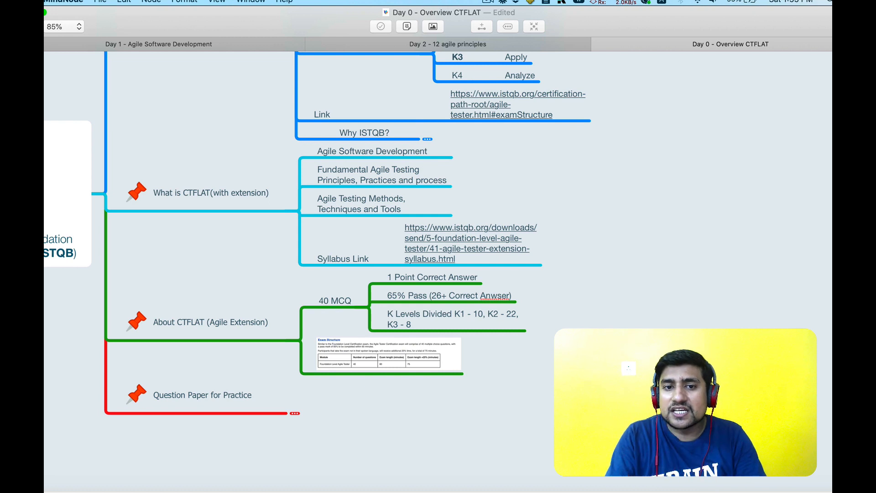
click(371, 151)
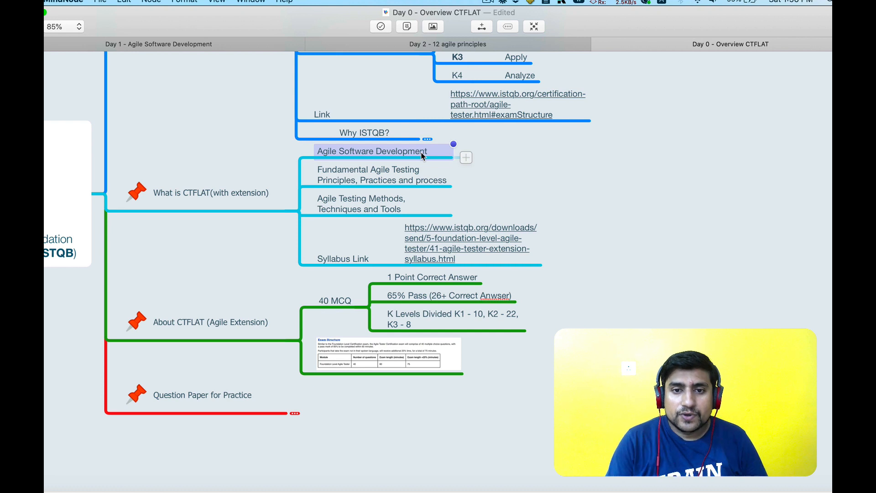
click(487, 2)
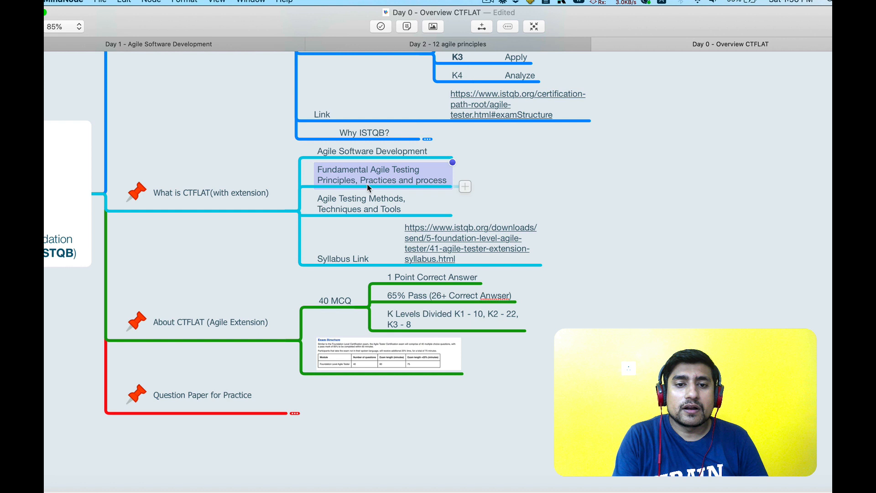
click(361, 204)
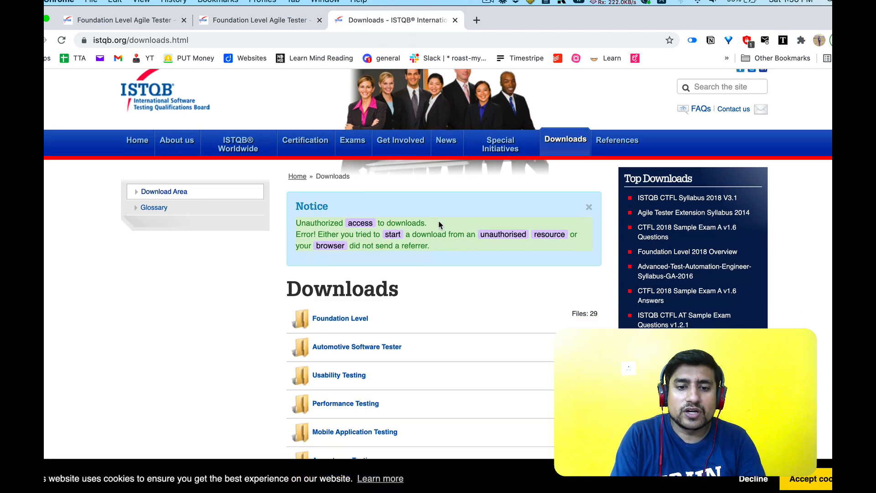
Step: Scroll the ISTQB Downloads page and enter the Foundation Level download folder
scroll(down, 3)
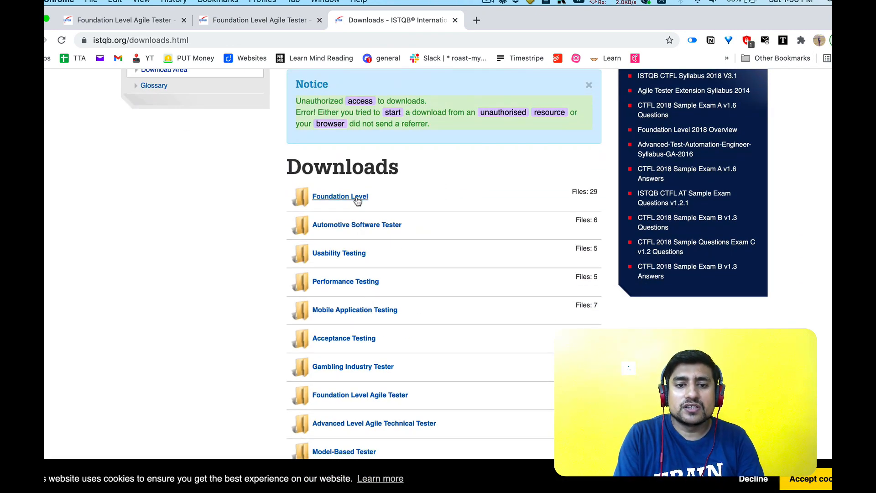
click(340, 196)
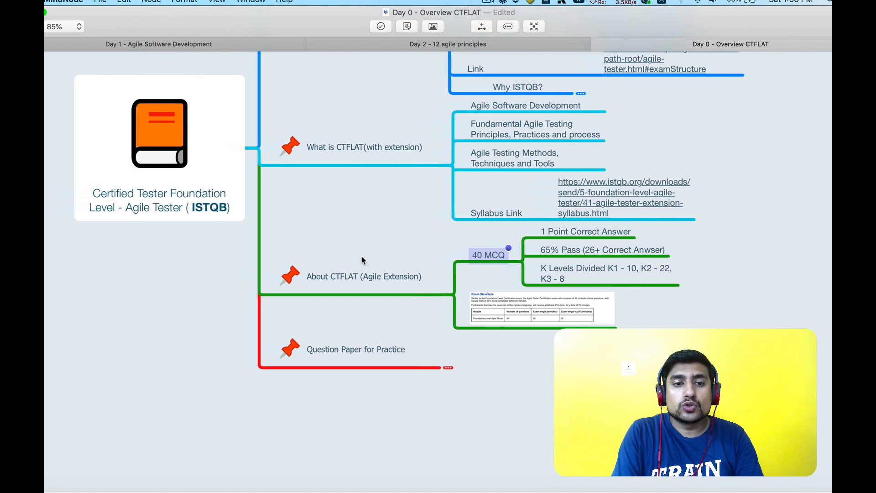
Step: Select the central Certified Tester Foundation topic and unfold the Why ISTQB? reasons
click(158, 148)
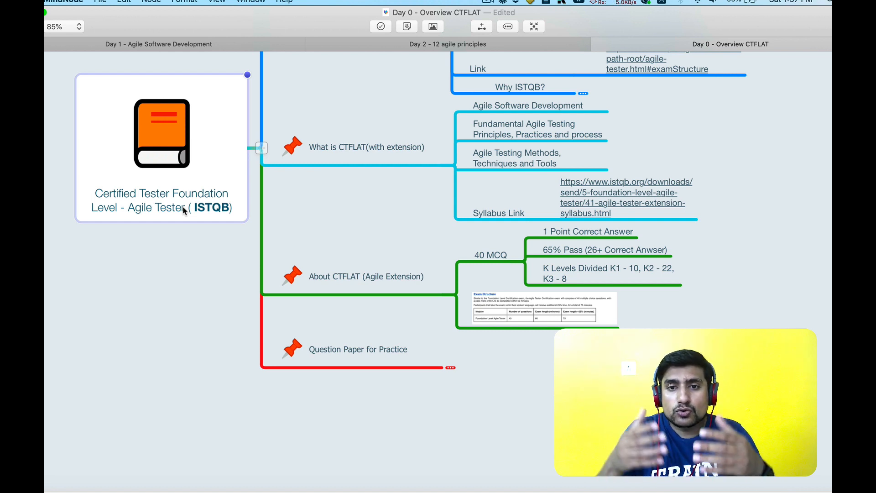
click(526, 105)
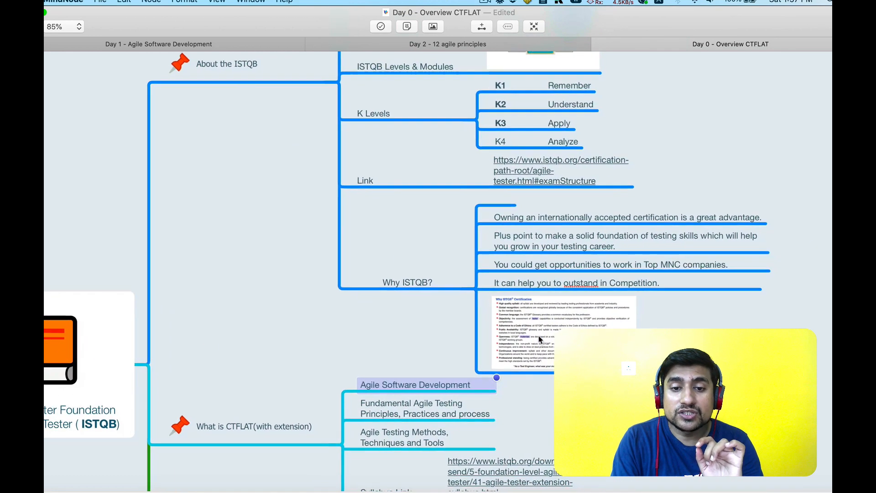
Step: Walk the Why ISTQB? points, including standing out in competition, toward the practice-paper branch
click(407, 281)
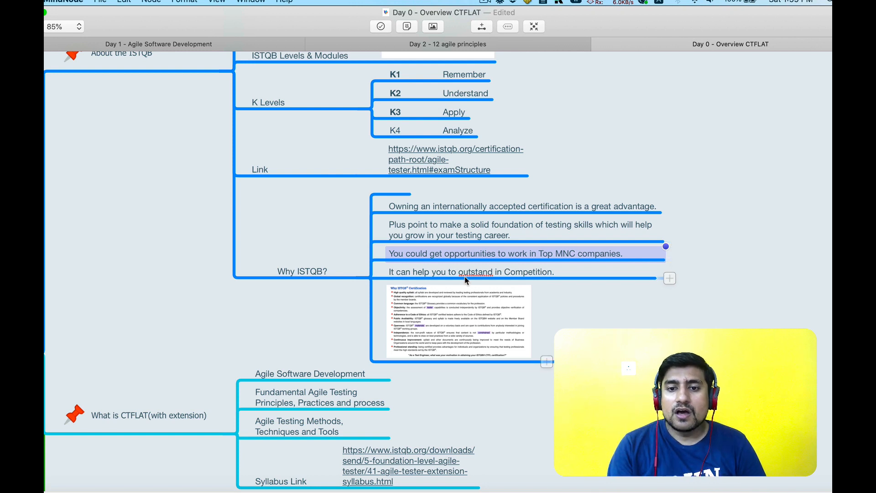
click(471, 272)
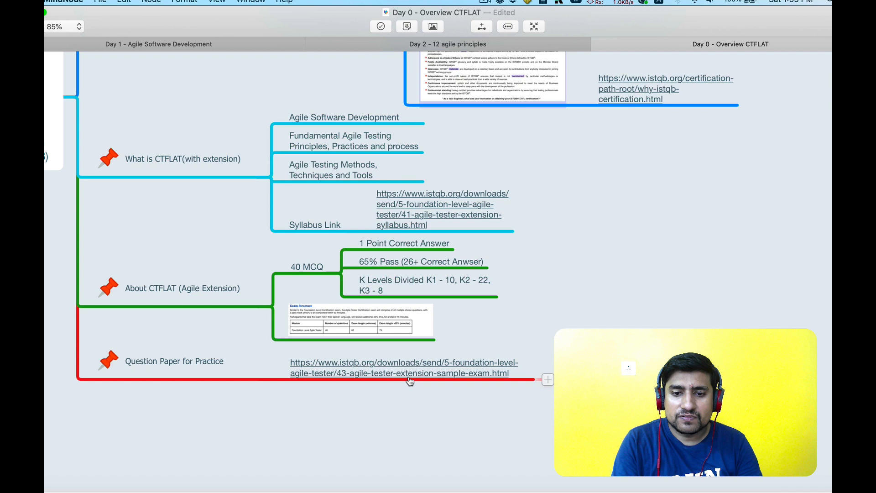
Step: Follow the sample-exam link to the Downloads page, then return to the Foundation Level Agile Tester tab
click(403, 366)
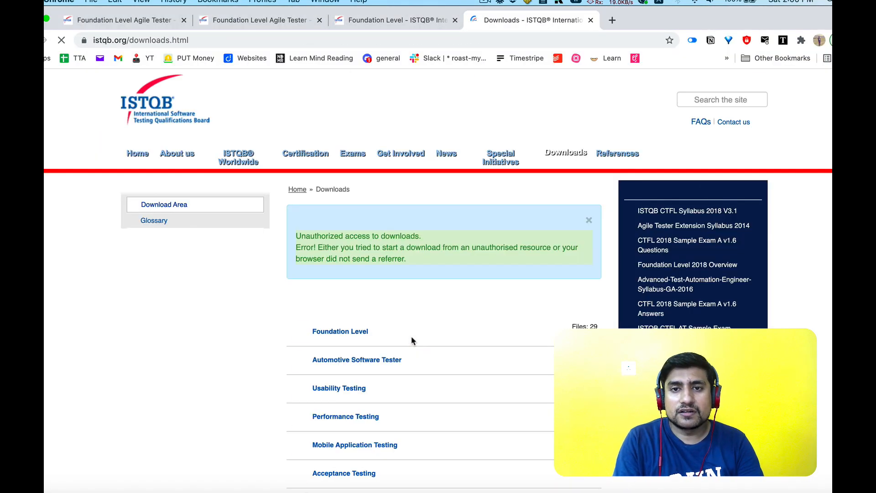
scroll(down, 3)
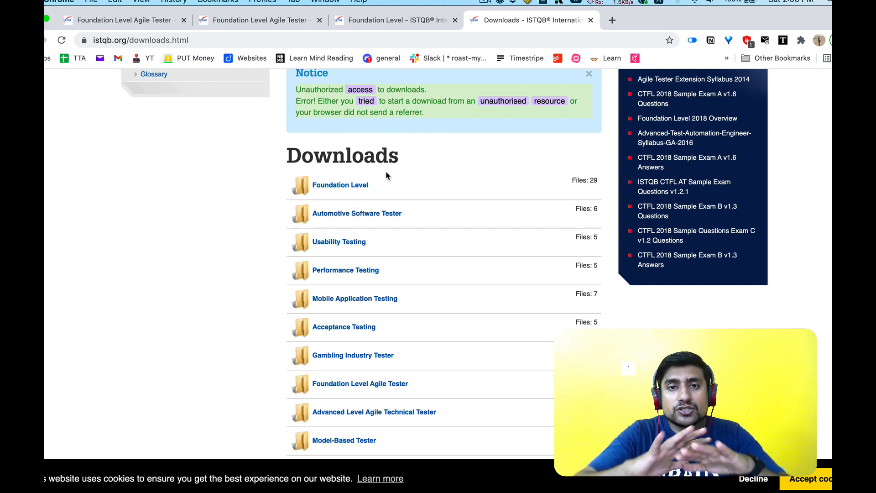
click(123, 20)
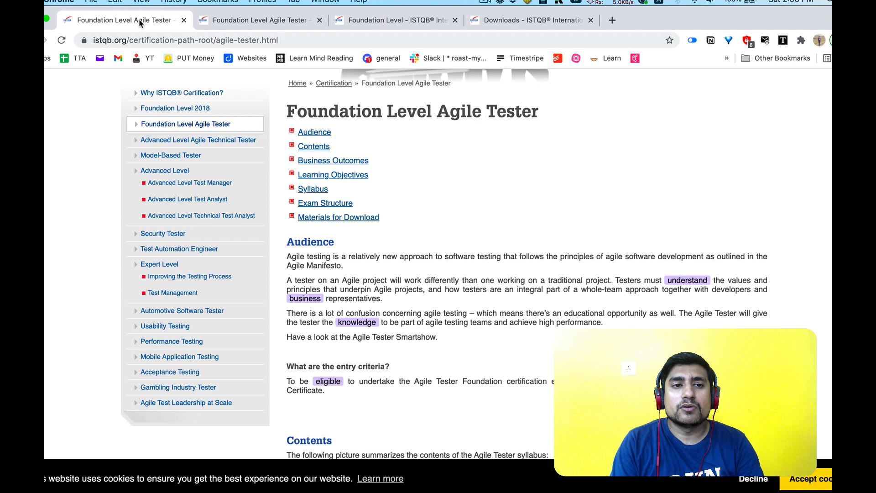
mouse_move(473, 200)
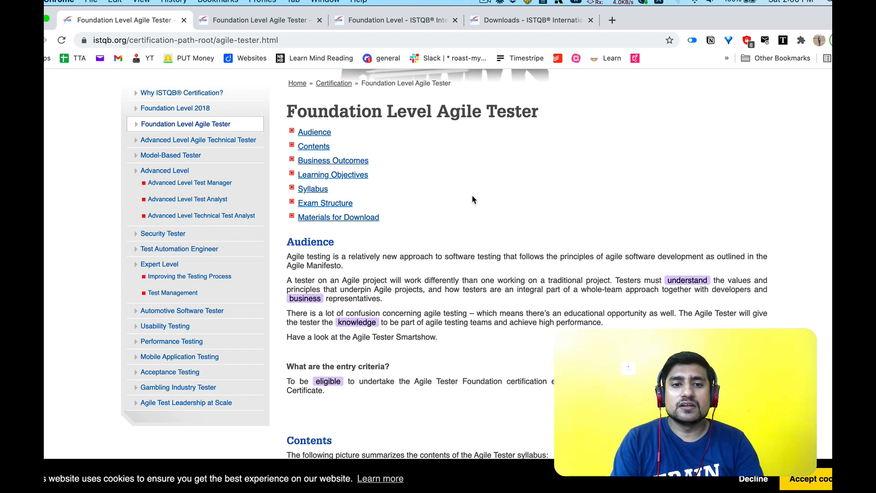
scroll(down, 3)
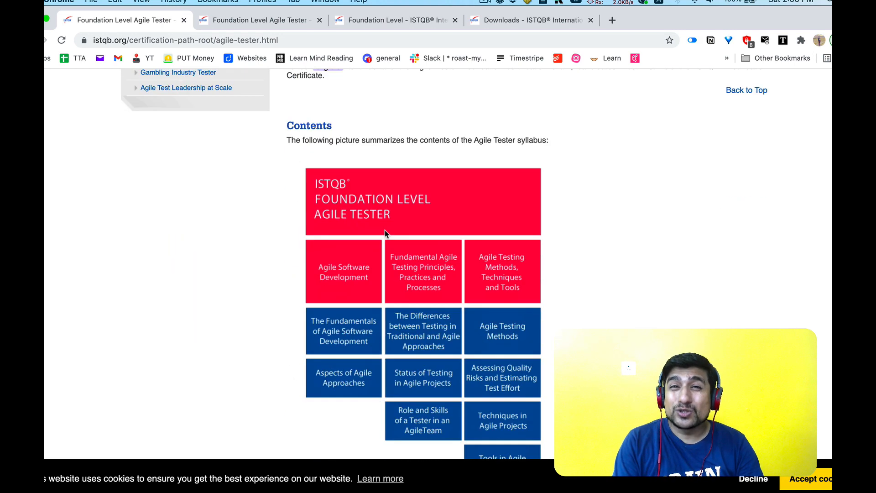
scroll(down, 3)
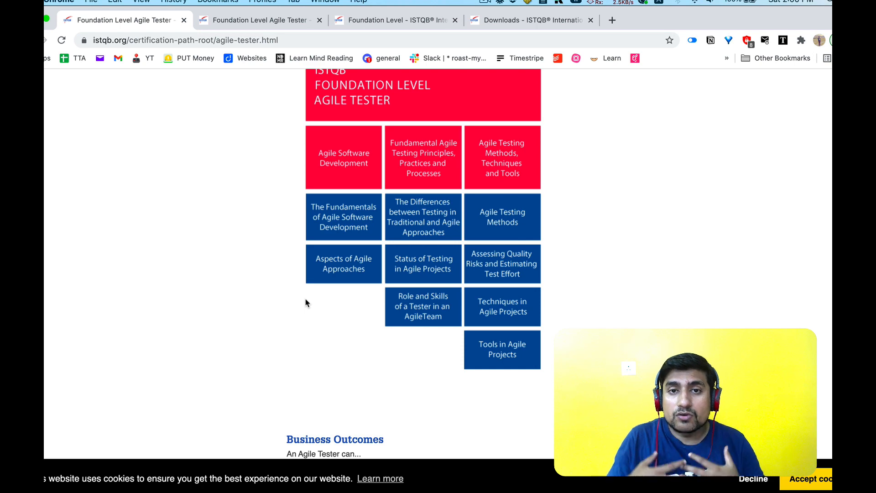
scroll(down, 3)
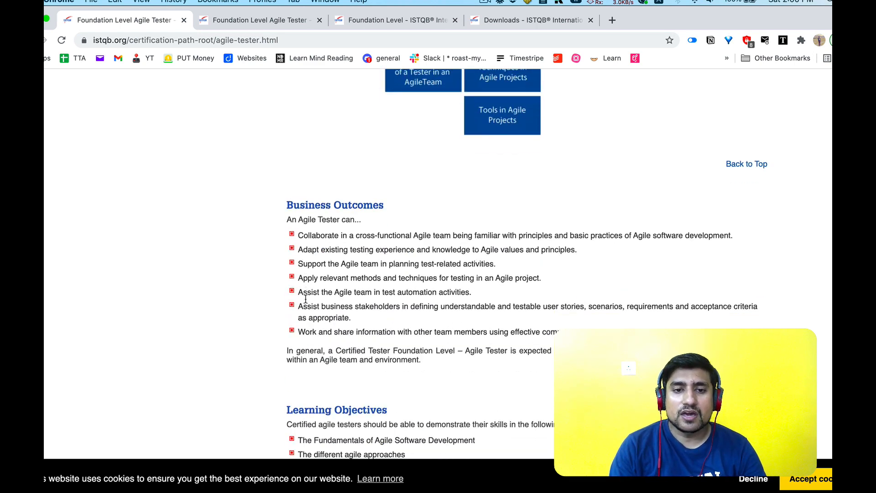
scroll(down, 3)
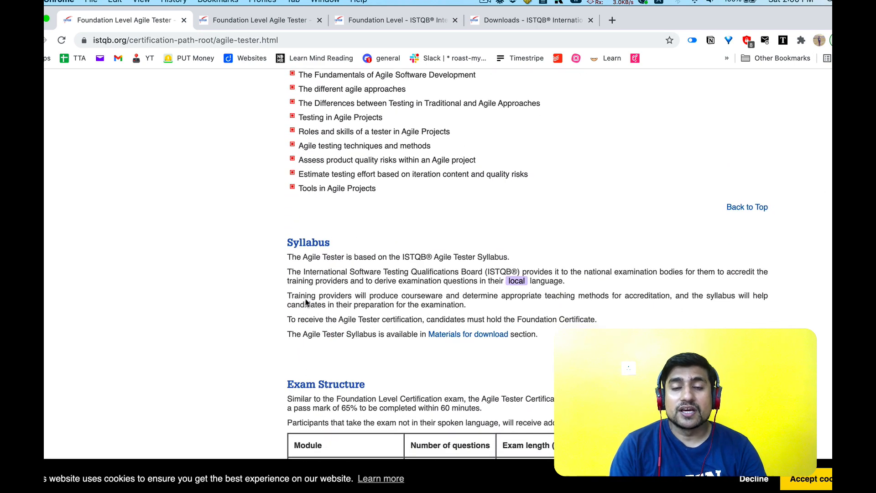
scroll(down, 3)
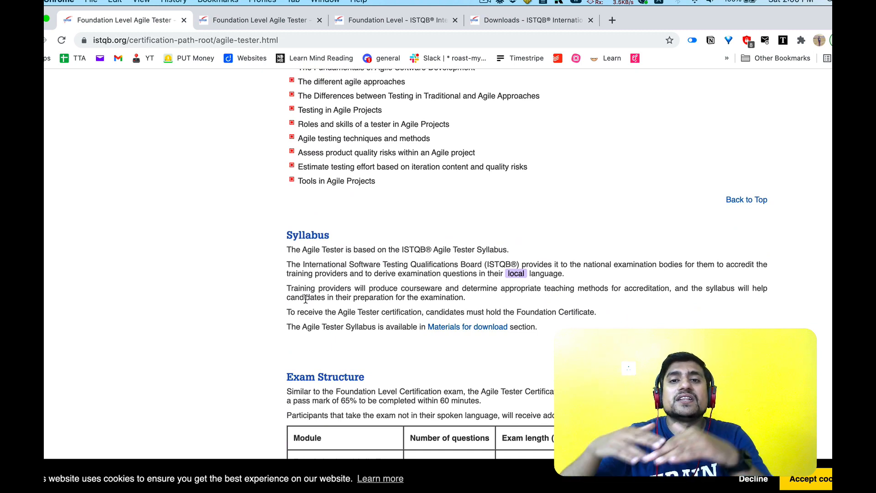